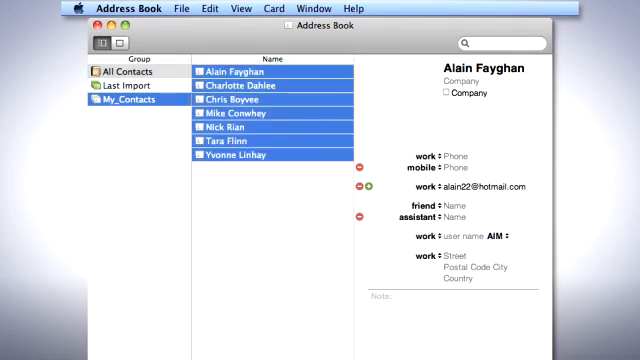
Export the My_Contacts group from Address Book as a group vCard file.
{"action": "left_click", "coordinate": [180, 8]}
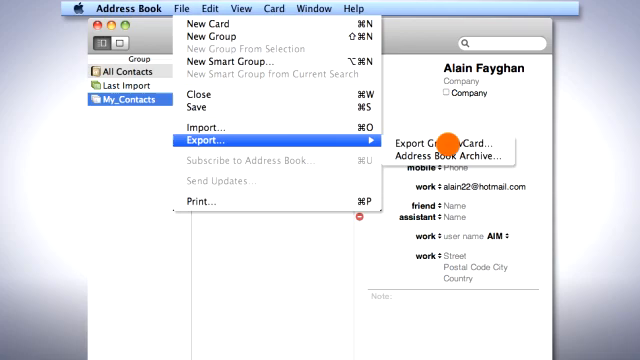
{"action": "left_click", "coordinate": [444, 144]}
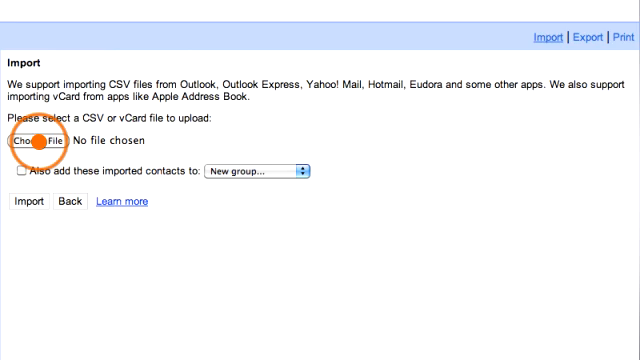
Upload My_Saved_vCards.vcf from the Desktop and import it into Google Contacts.
{"action": "left_click", "coordinate": [40, 144]}
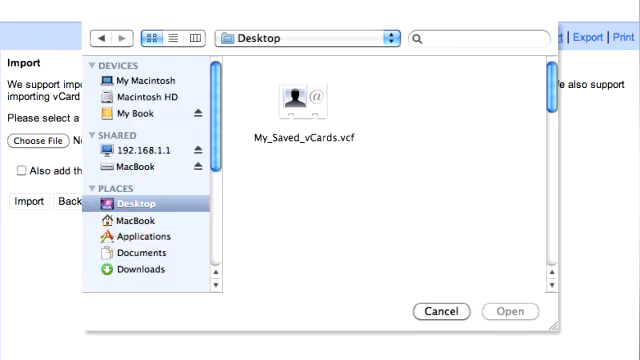
{"action": "left_click", "coordinate": [292, 100]}
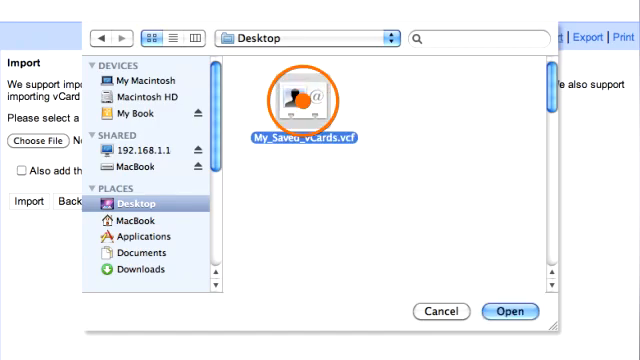
{"action": "left_click", "coordinate": [510, 312]}
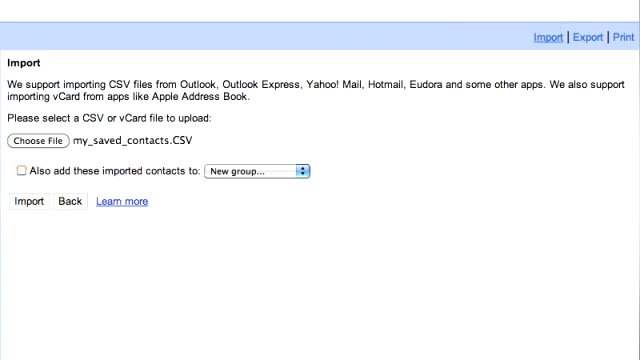
{"action": "left_click", "coordinate": [20, 200]}
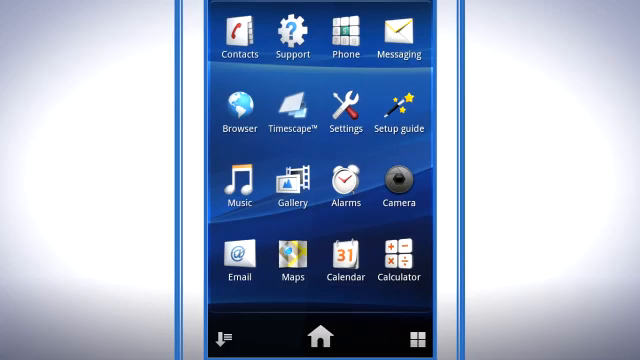
Reach the Accounts & sync page from the phone's Settings.
{"action": "left_click", "coordinate": [344, 108]}
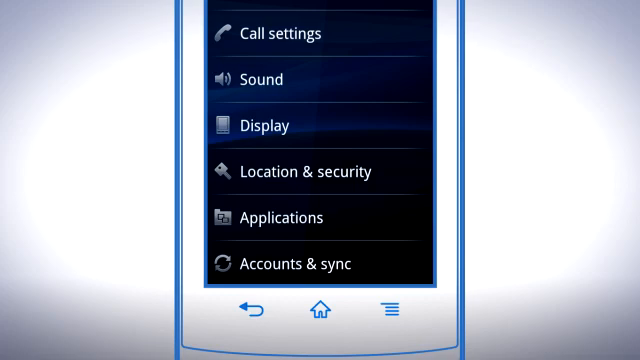
{"action": "left_click", "coordinate": [306, 264]}
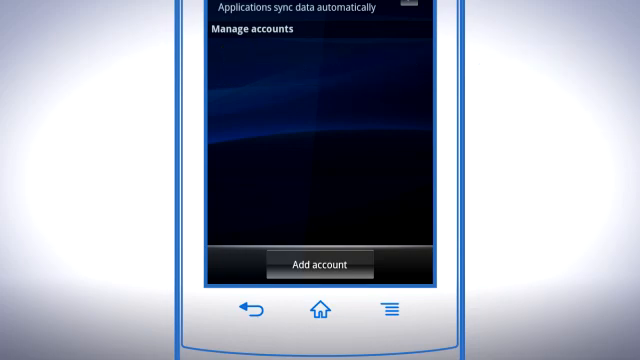
Add a Google account to the phone via Add account.
{"action": "left_click", "coordinate": [320, 264]}
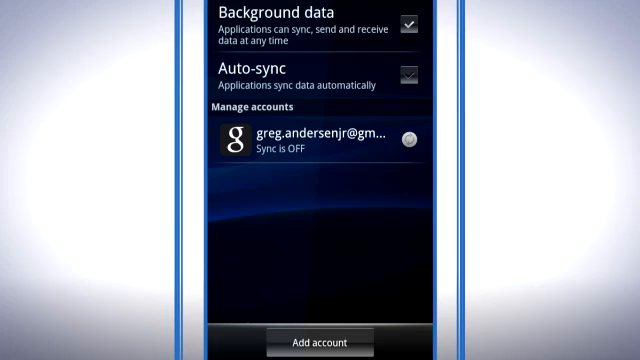
Sync the Google account's contacts to the phone now.
{"action": "left_click", "coordinate": [320, 140]}
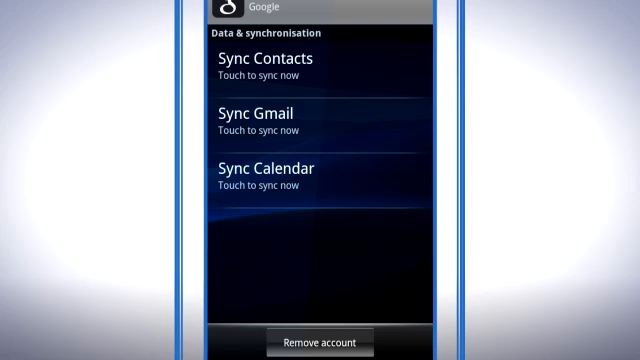
{"action": "left_click", "coordinate": [280, 68]}
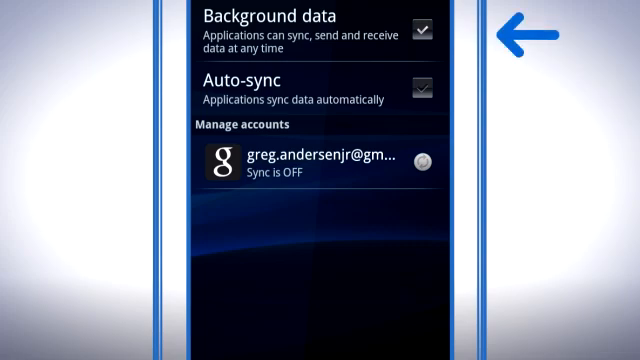
Enable the Auto-sync checkbox so apps sync data automatically.
{"action": "left_click", "coordinate": [300, 88]}
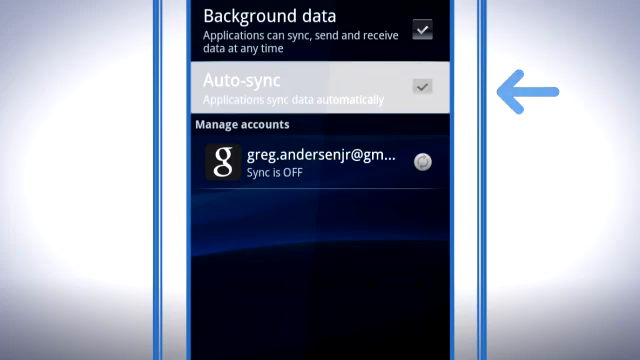